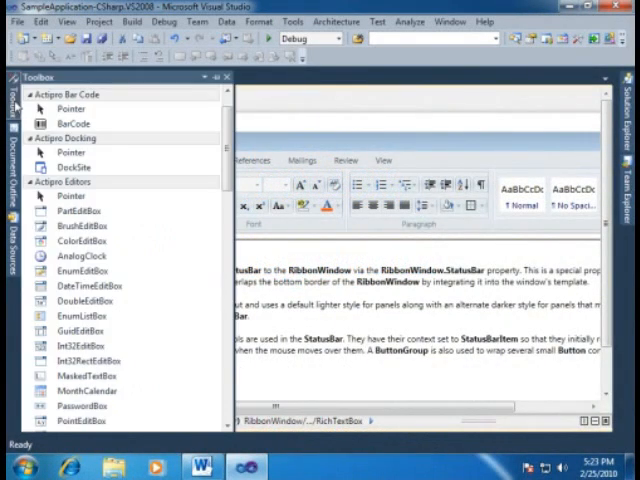
mouse_move(65, 108)
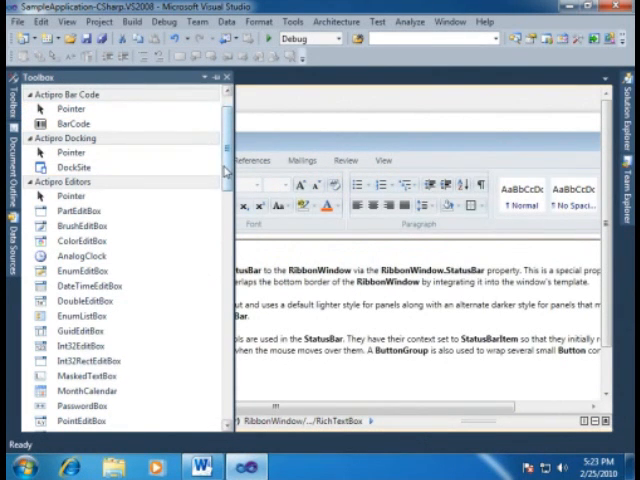
Scroll the Toolbox past Editors, Gauge, Navigation and PropertyGrid to the Actipro Ribbon section
scroll("down", 3)
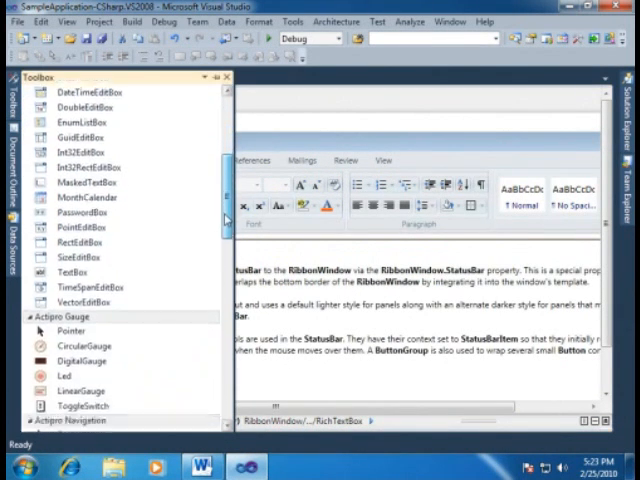
scroll("down", 3)
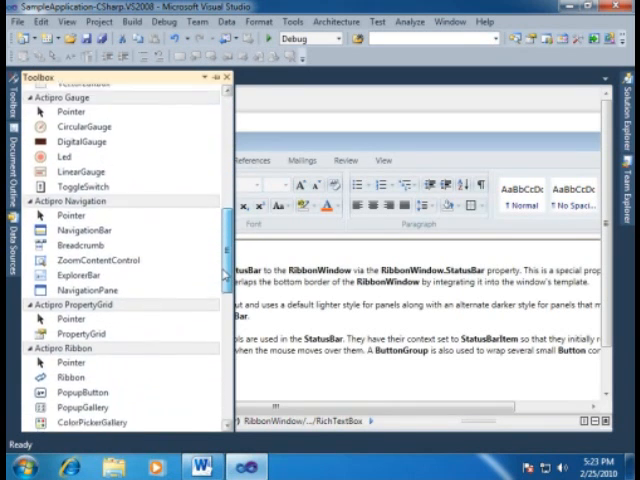
scroll("down", 3)
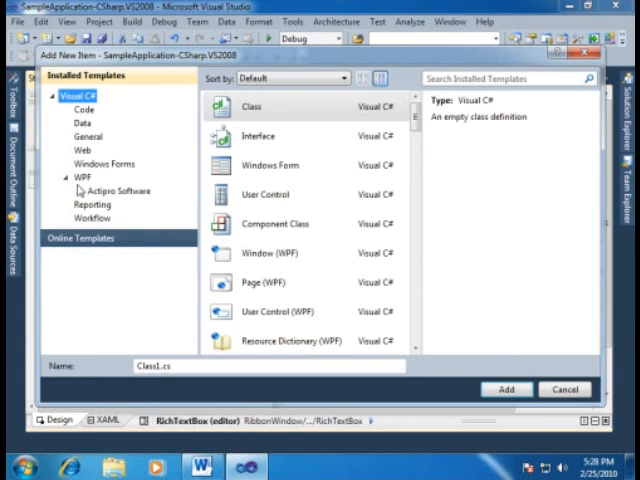
Show the Actipro Software WPF templates in the Visual C# Add New Item dialog
left_click(114, 190)
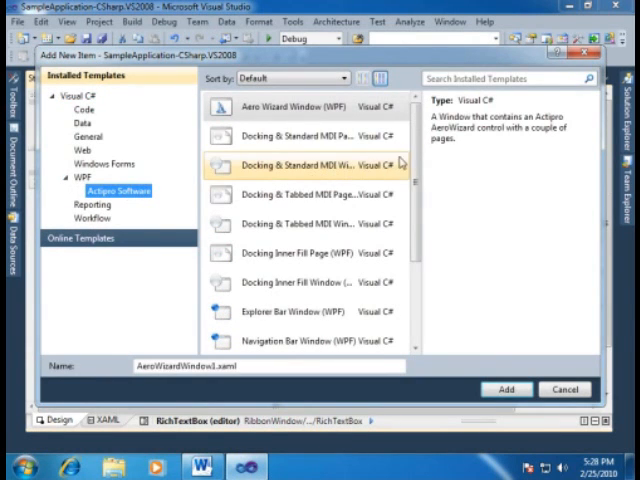
scroll("down", 3)
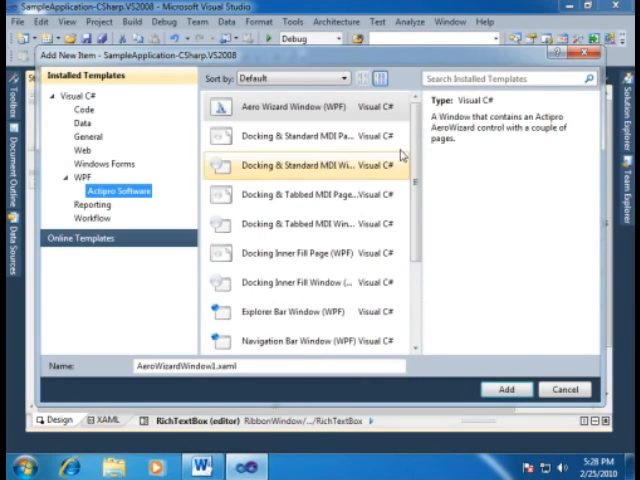
left_click(300, 107)
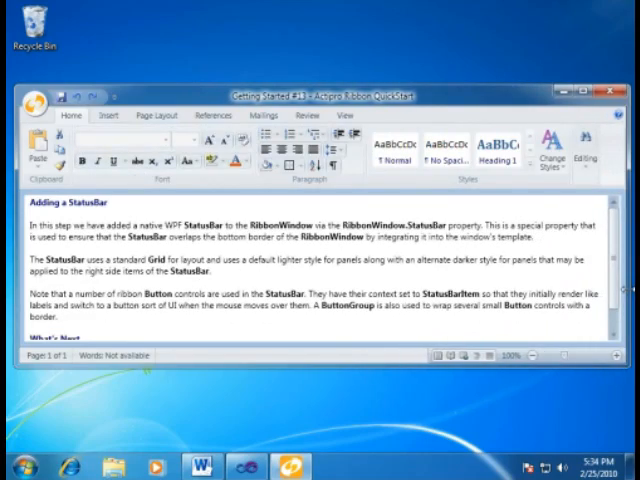
mouse_move(512, 418)
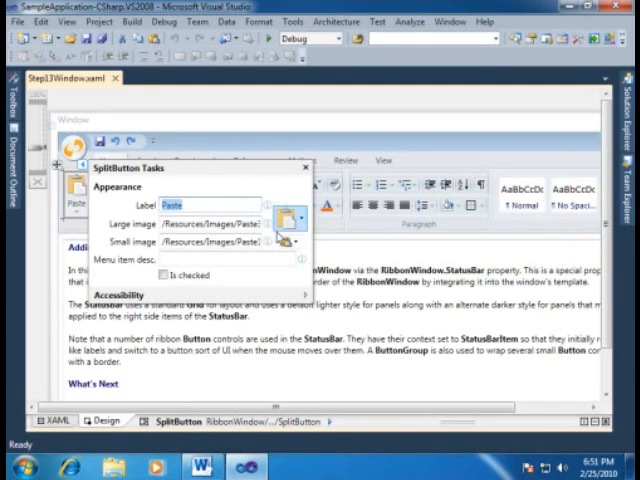
mouse_move(288, 241)
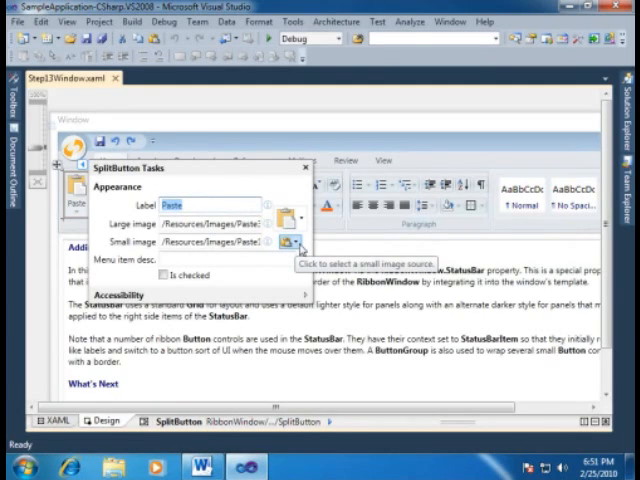
Open the Paste split button's Select an Image Source picker for the small image, then close it
left_click(290, 243)
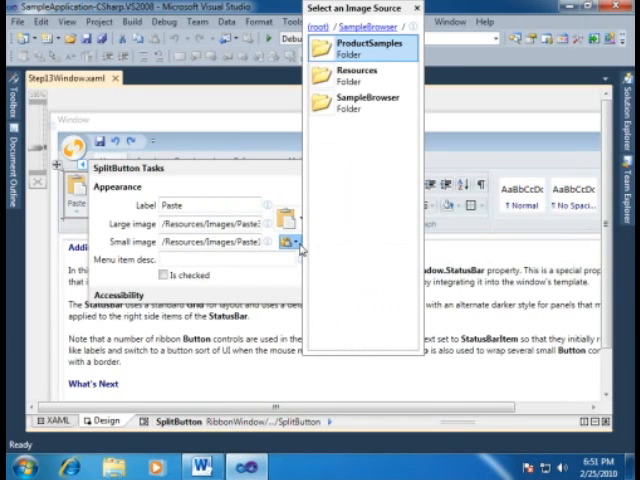
left_click(365, 76)
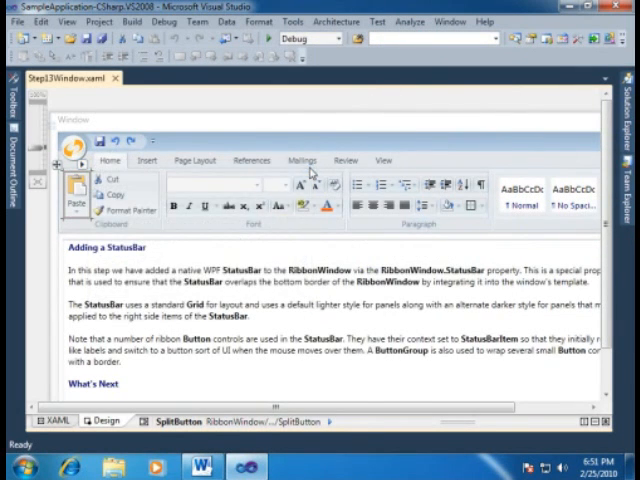
mouse_move(314, 178)
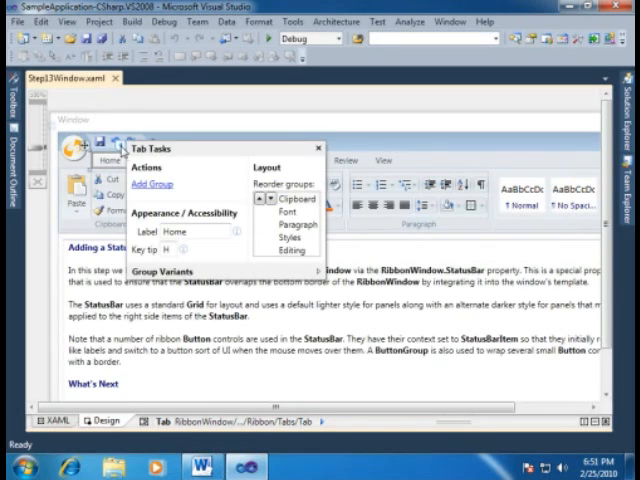
Expand Group Variants in the Home tab's Tab Tasks pane to show reorder variants
left_click(168, 273)
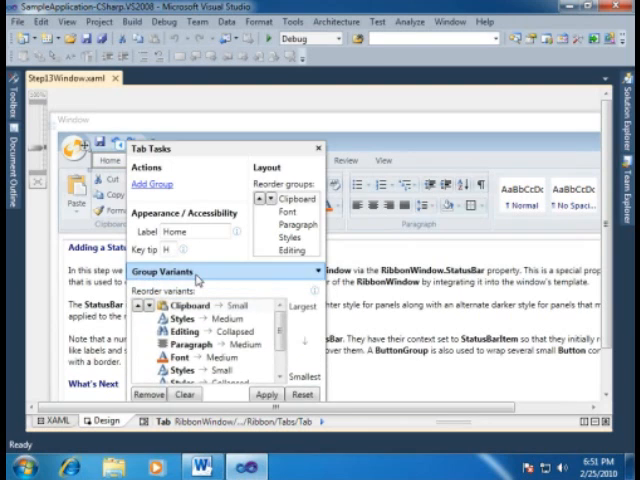